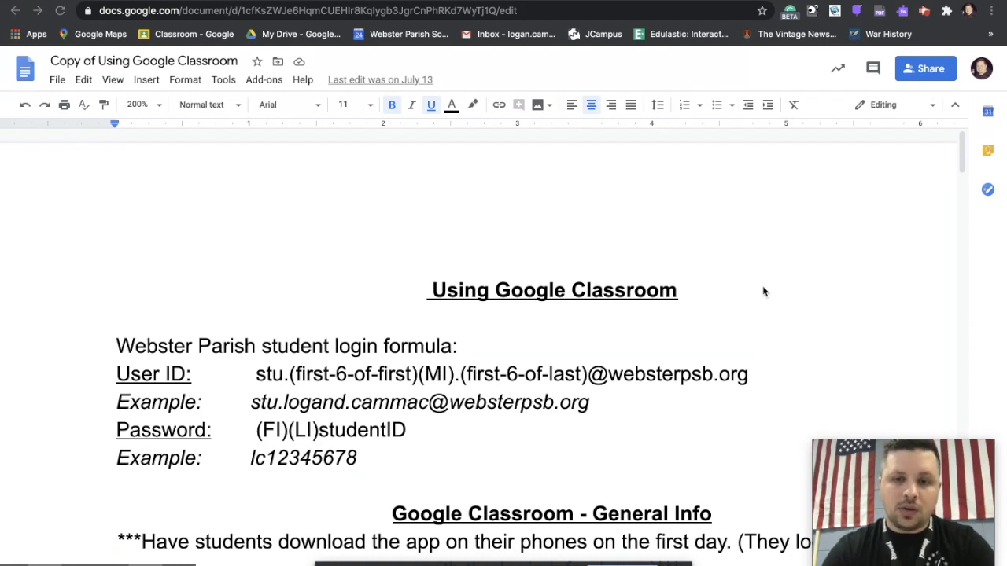
{"action": "mouse_move", "coordinate": [270, 380]}
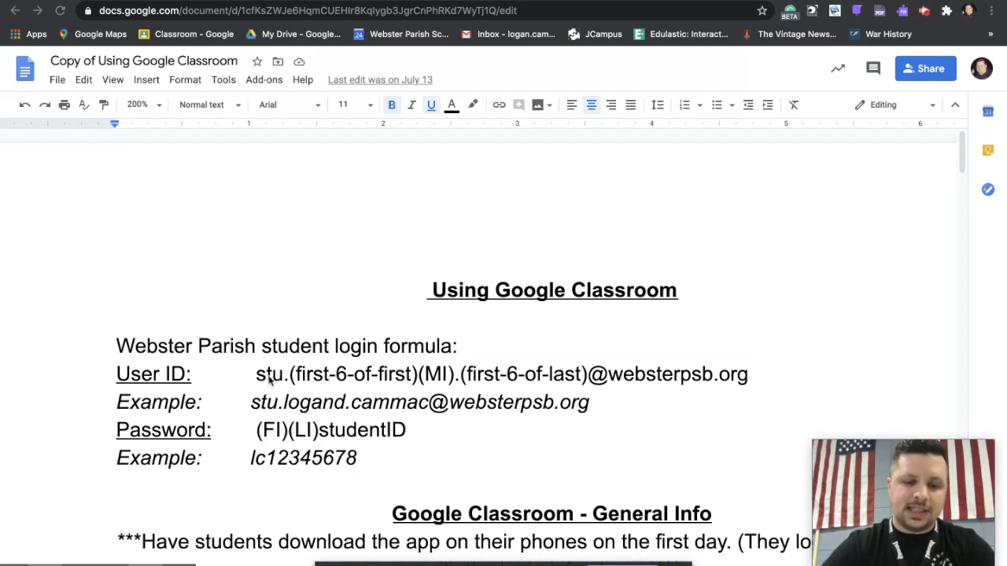
{"action": "mouse_move", "coordinate": [316, 390]}
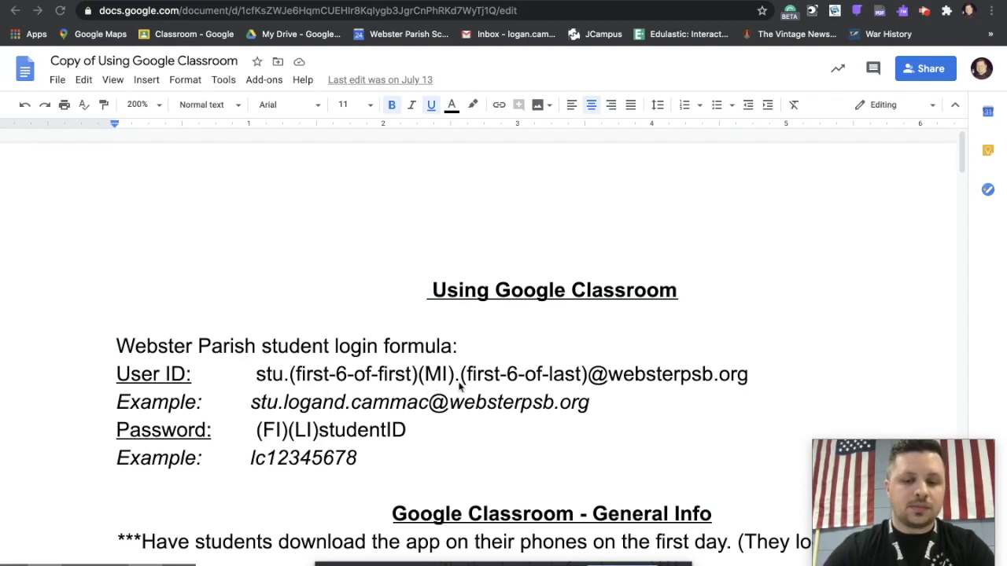
{"action": "mouse_move", "coordinate": [545, 383]}
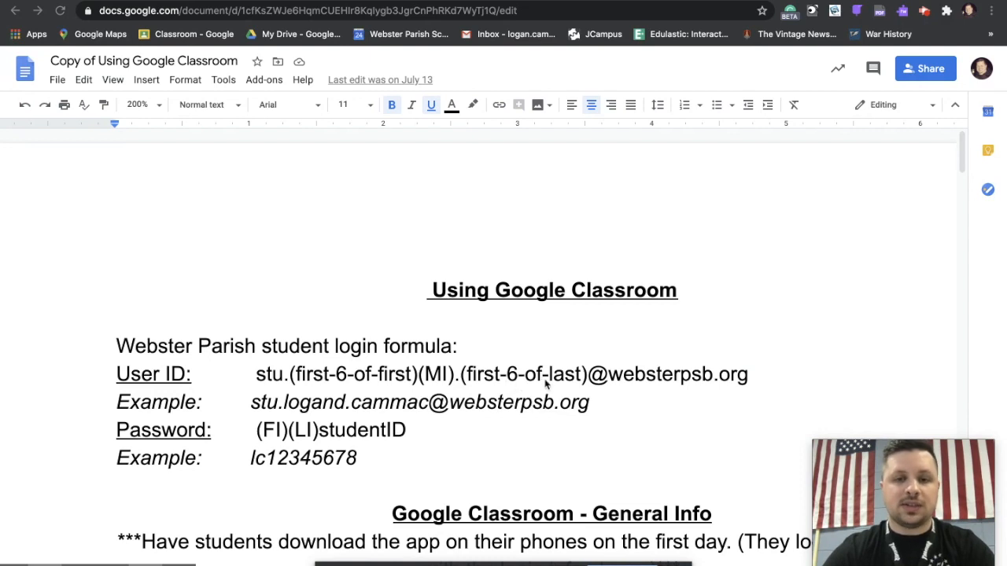
{"action": "mouse_move", "coordinate": [612, 386]}
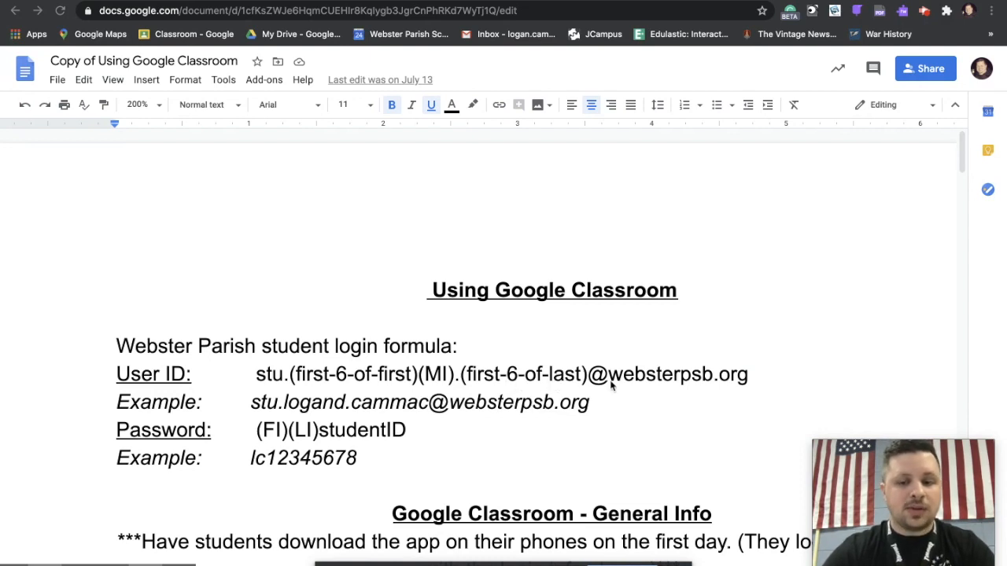
{"action": "mouse_move", "coordinate": [615, 387]}
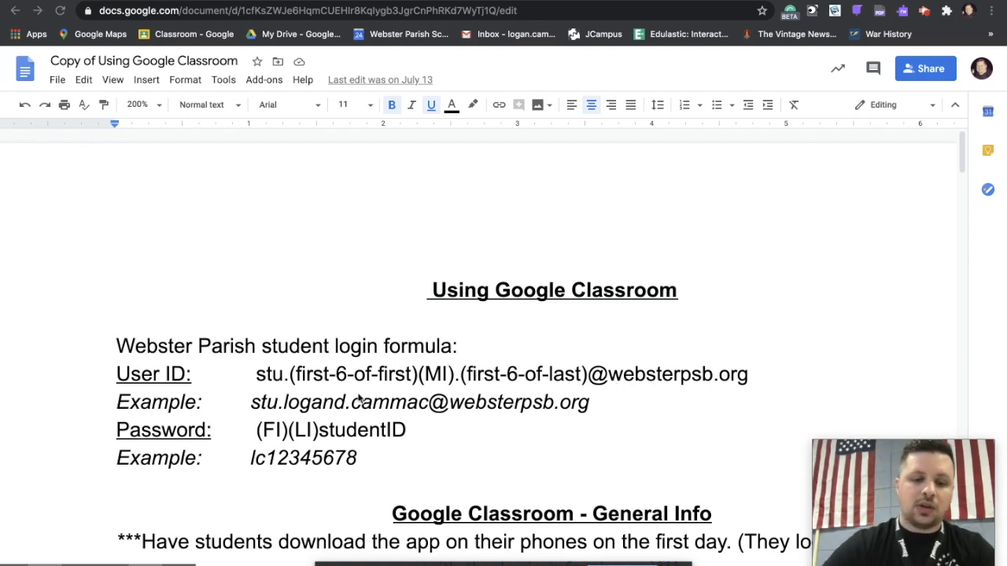
{"action": "mouse_move", "coordinate": [255, 413]}
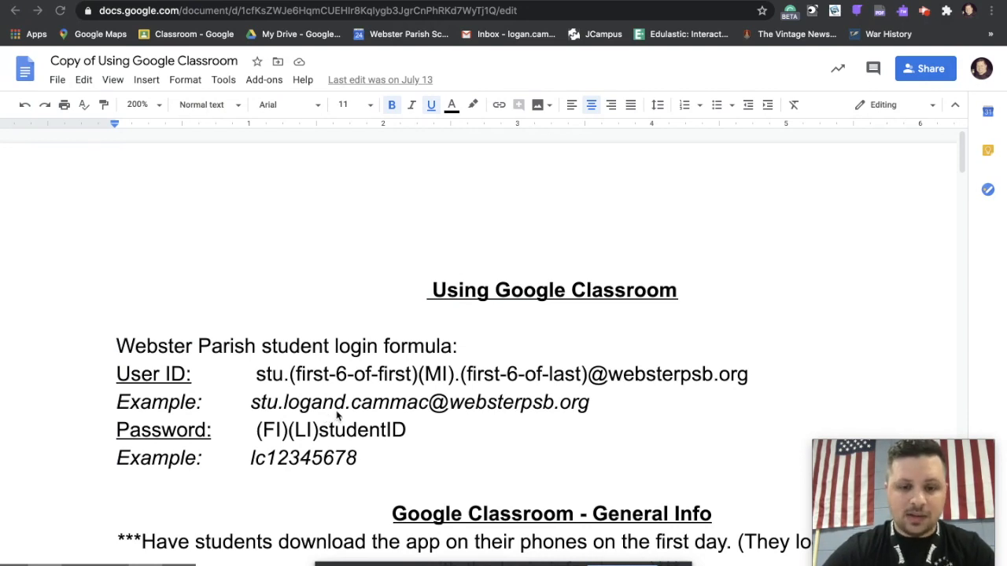
{"action": "mouse_move", "coordinate": [362, 416]}
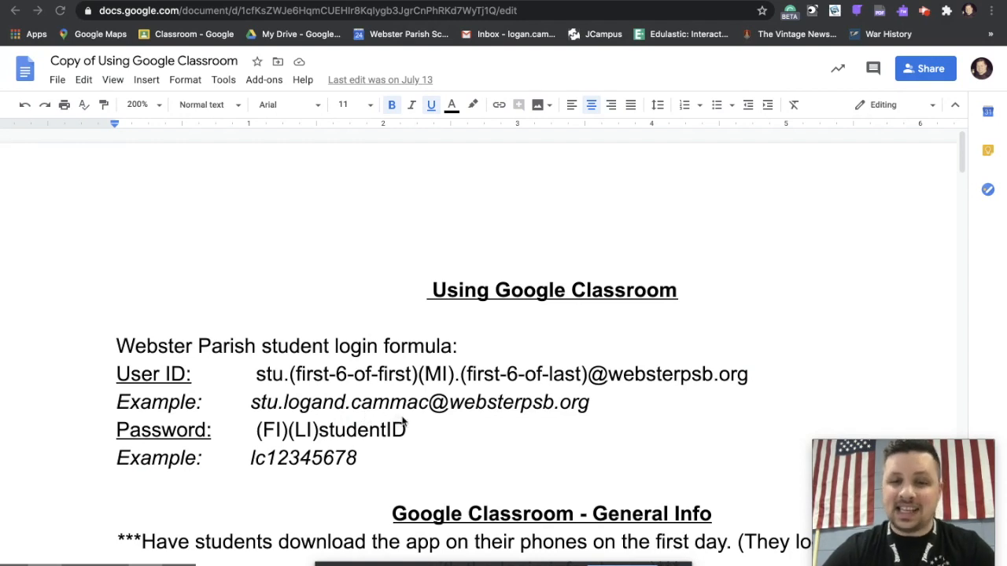
{"action": "mouse_move", "coordinate": [423, 421]}
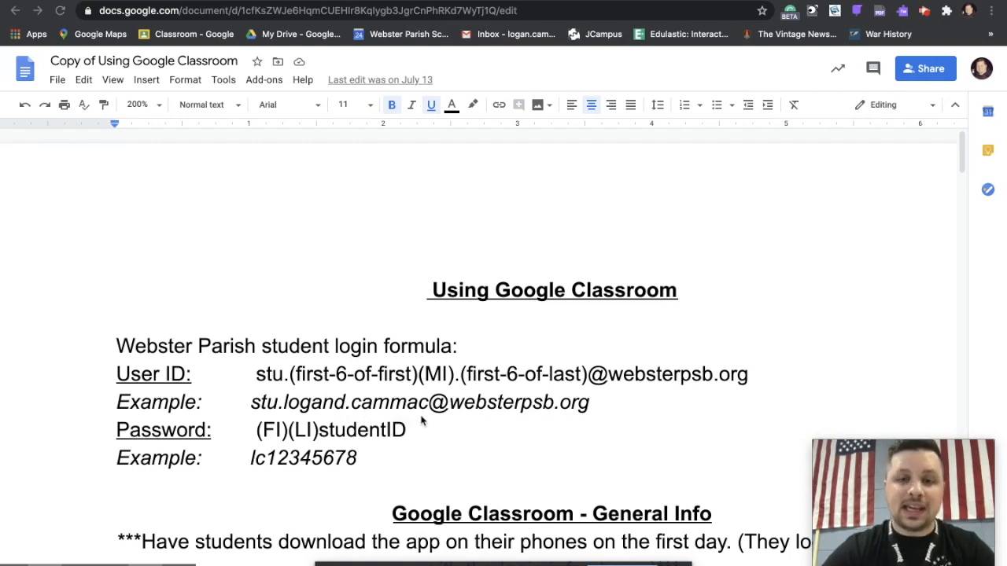